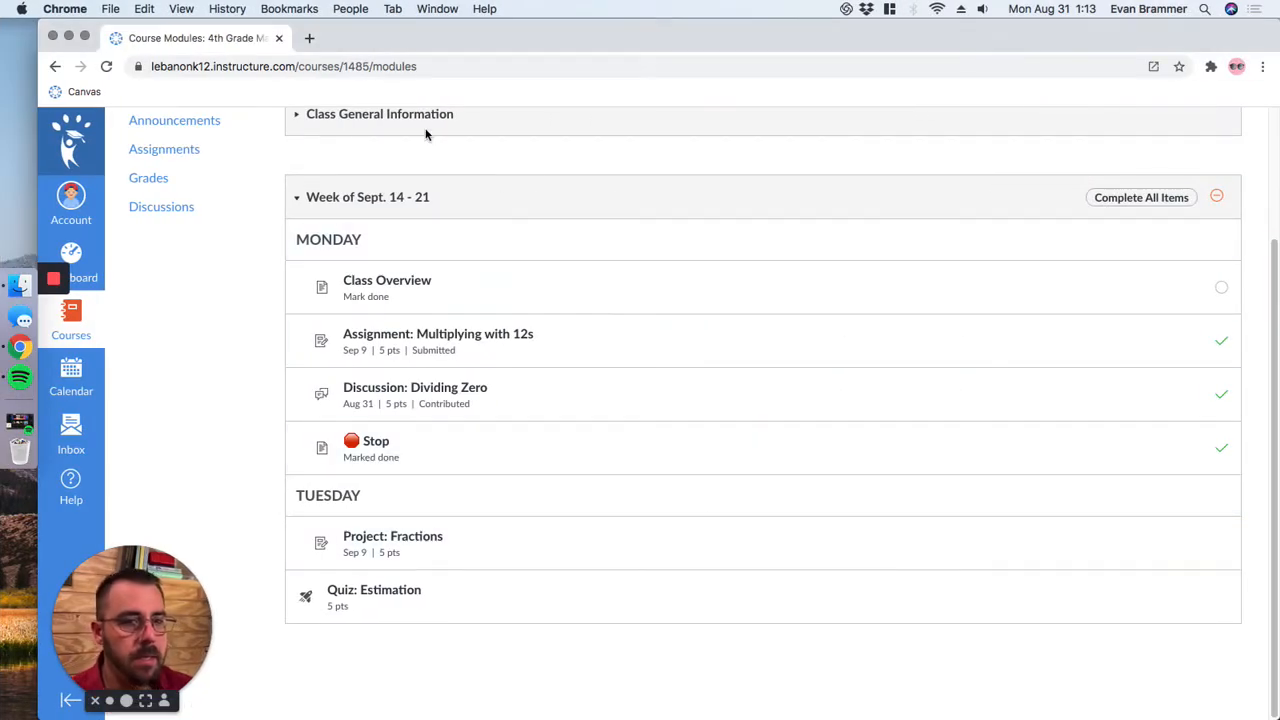
{"action": "mouse_move", "coordinate": [379, 282]}
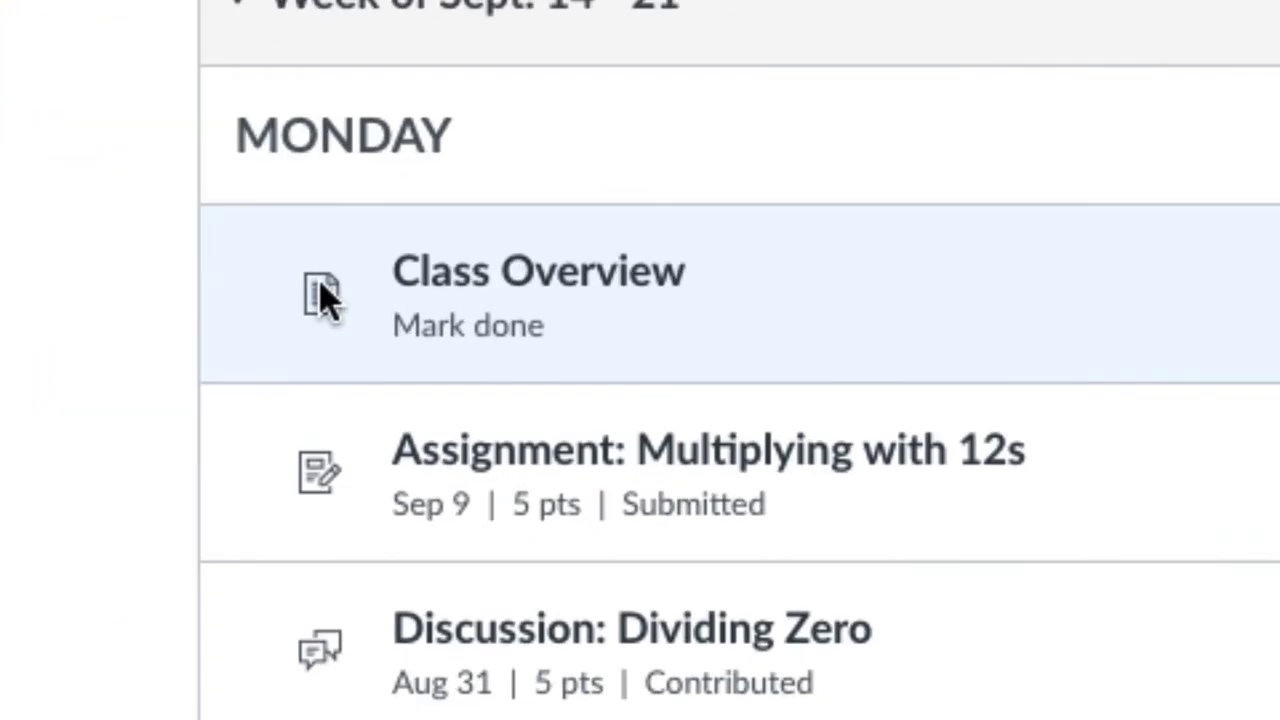
{"action": "mouse_move", "coordinate": [320, 310]}
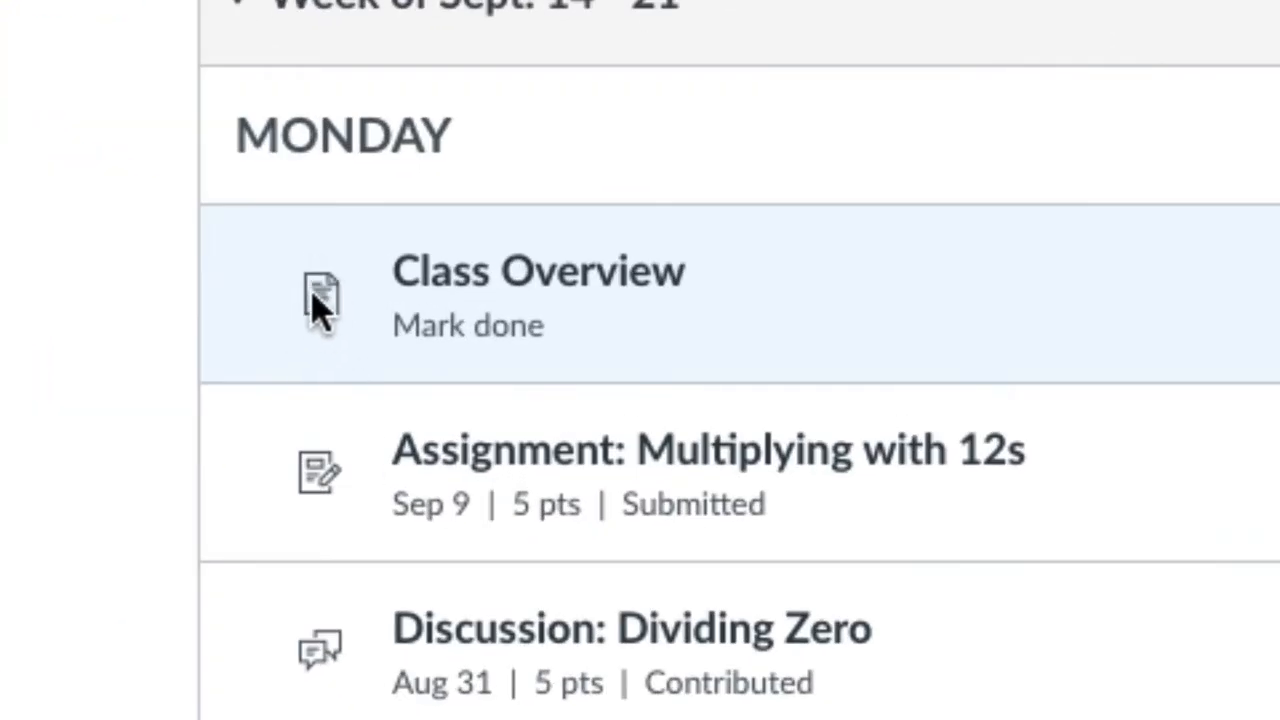
{"action": "mouse_move", "coordinate": [338, 569]}
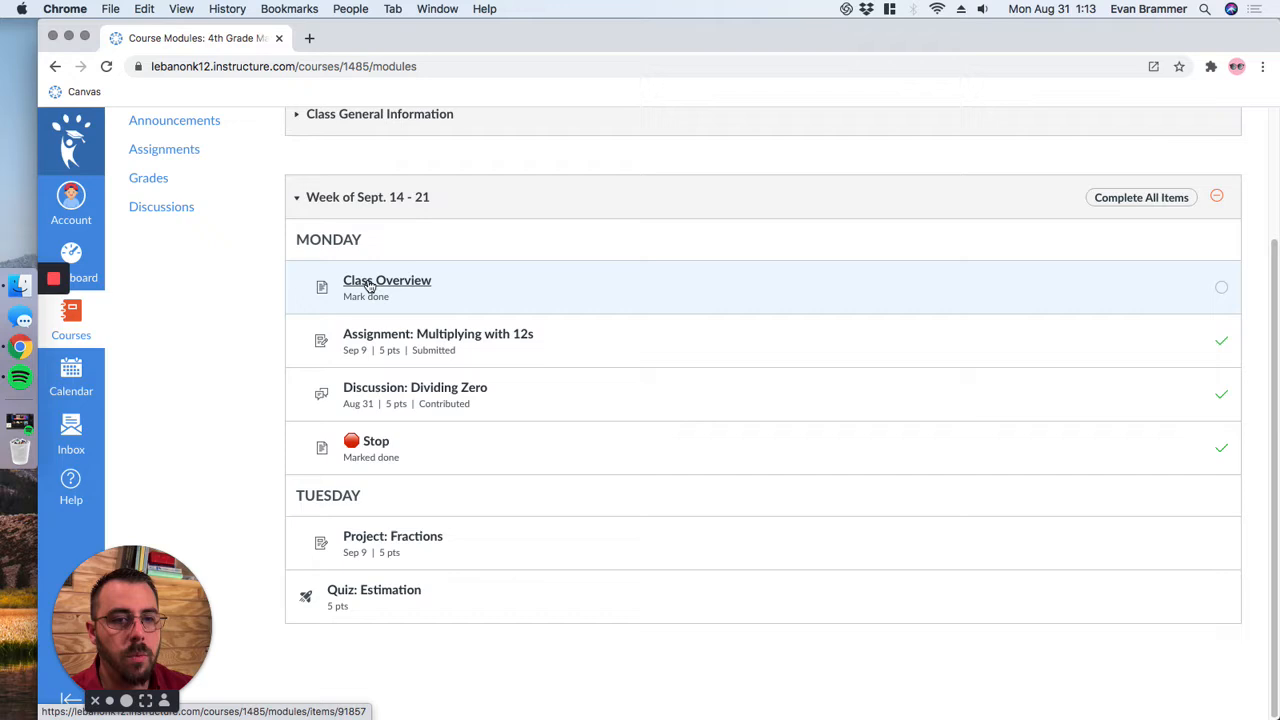
Step: Read through the Class Overview page, then advance to the Multiplying with 12s assignment
{"action": "left_click", "coordinate": [387, 280]}
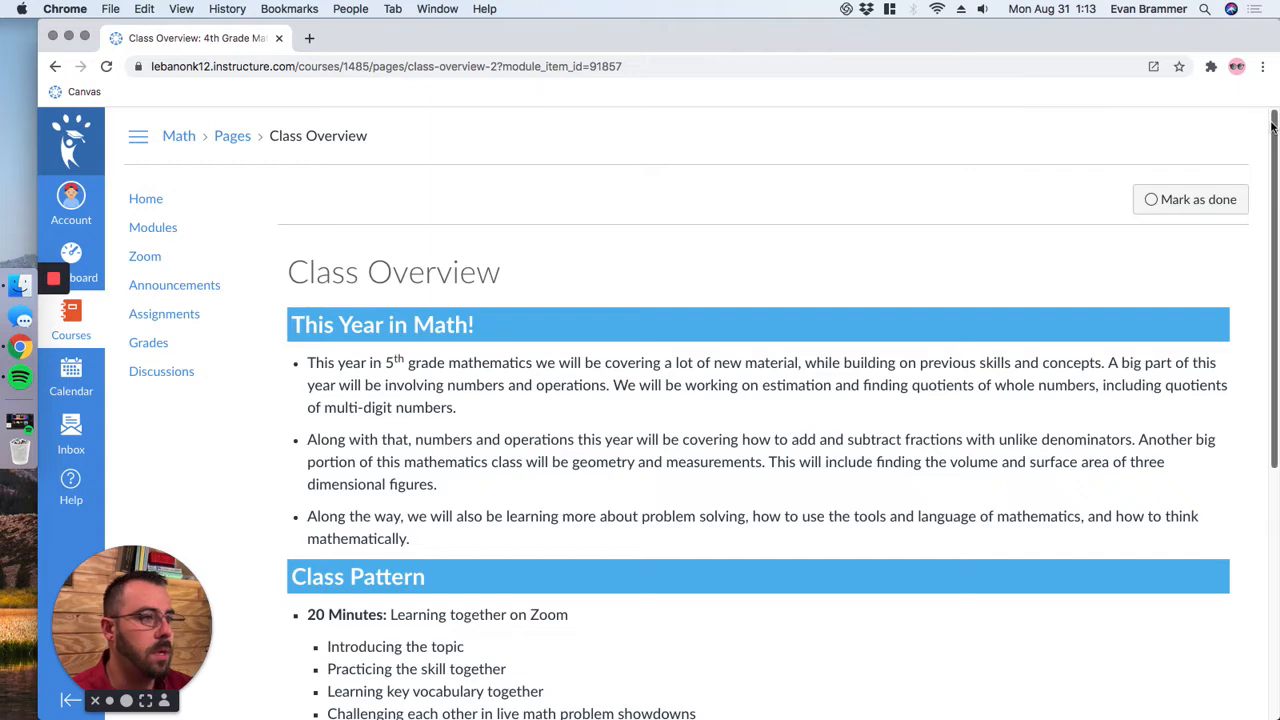
{"action": "scroll", "scroll_direction": "down", "scroll_amount": 3}
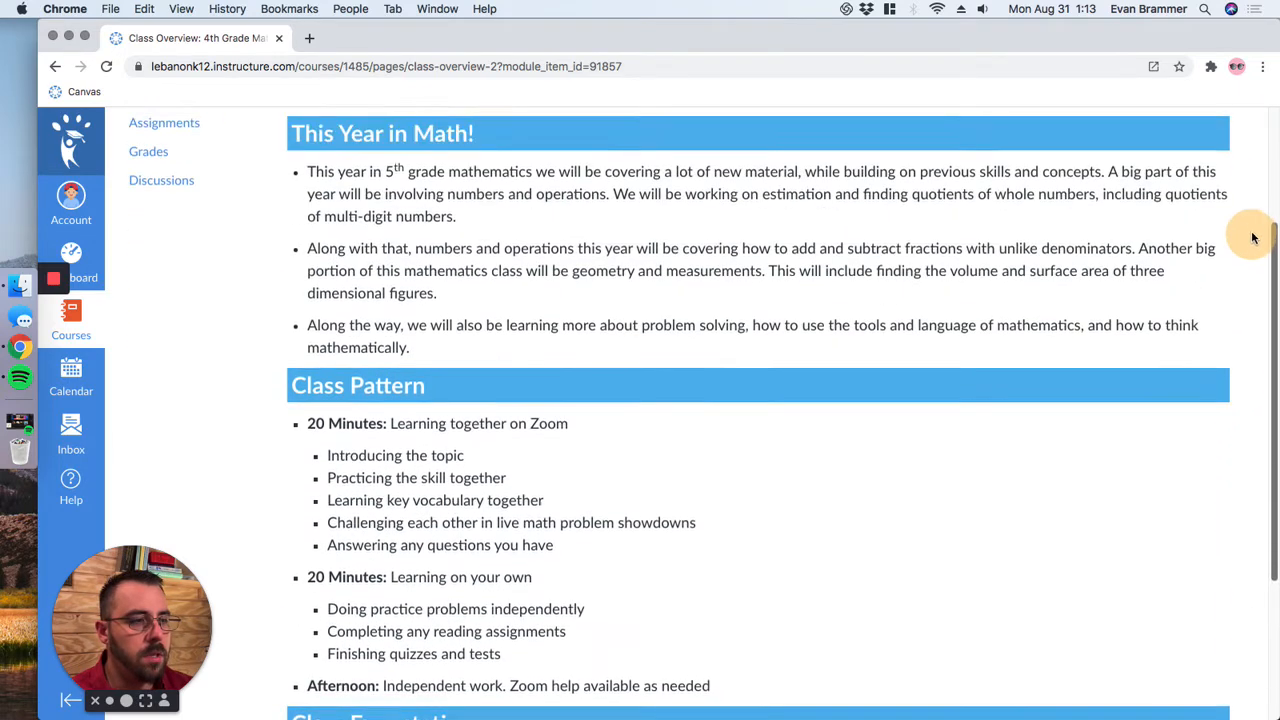
{"action": "scroll", "scroll_direction": "down", "scroll_amount": 3}
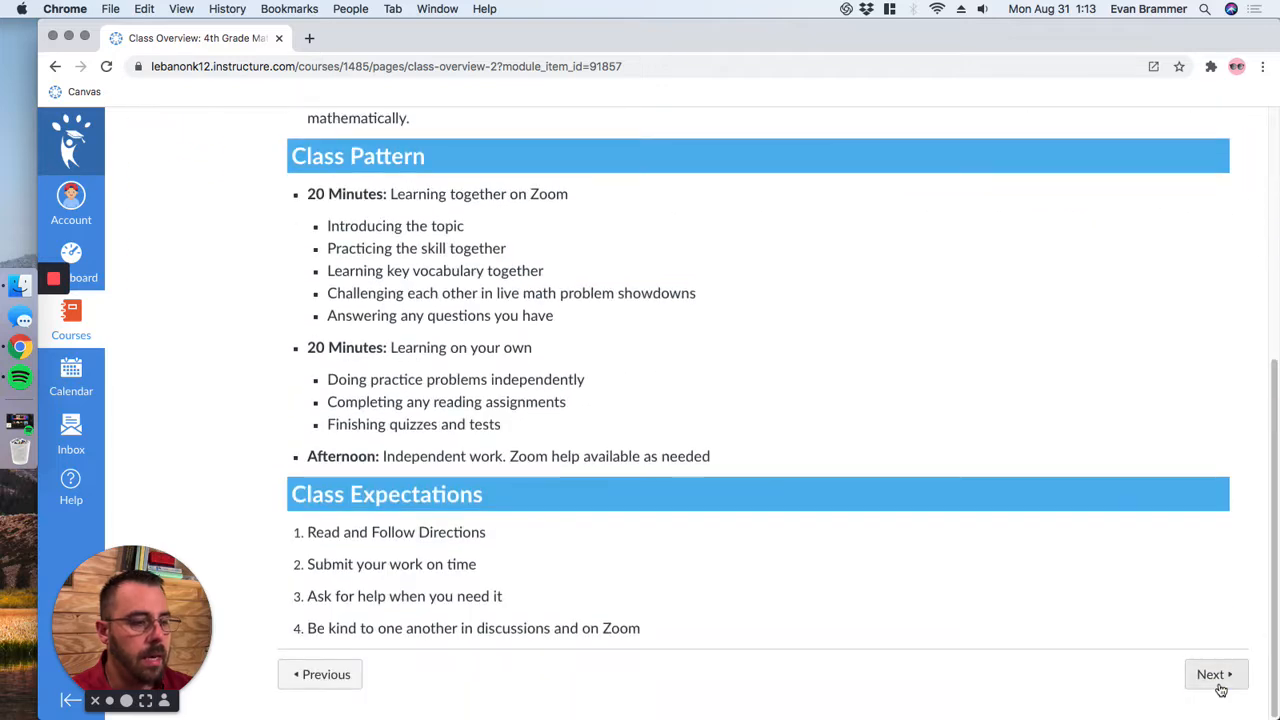
{"action": "left_click", "coordinate": [1215, 674]}
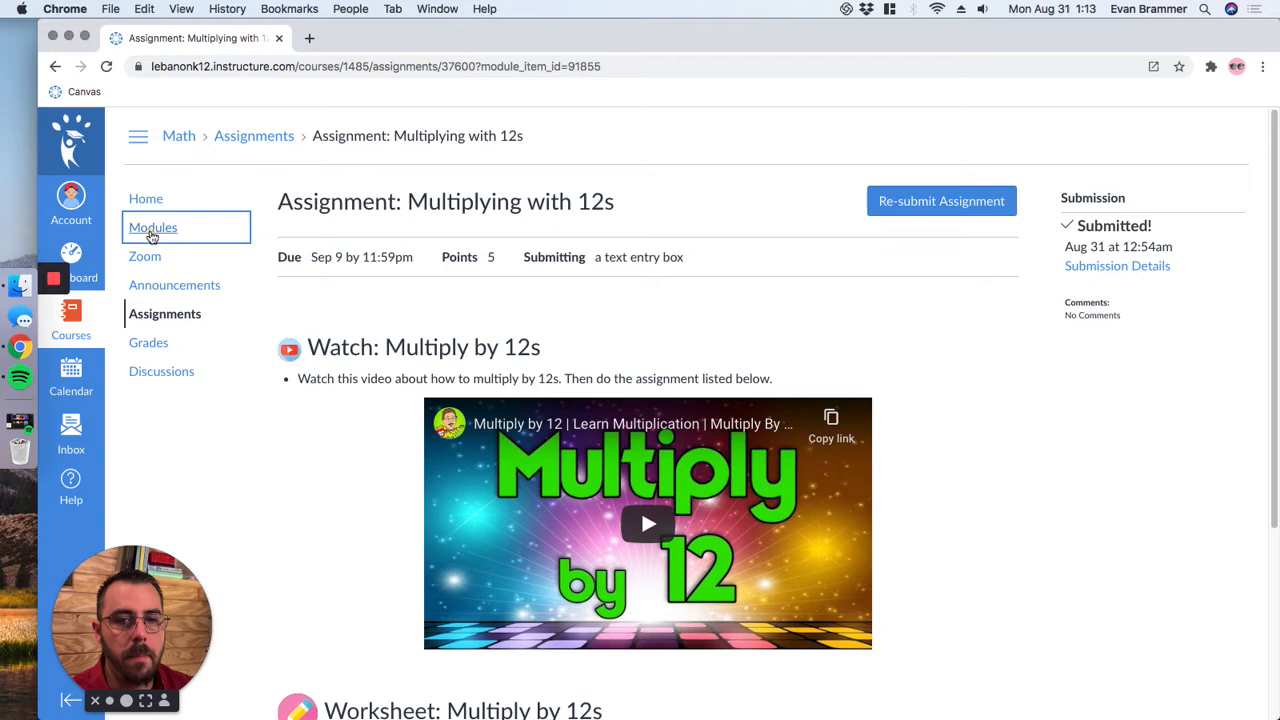
Step: Return to the Modules list and scroll to Class Overview, still unmarked
{"action": "left_click", "coordinate": [153, 227]}
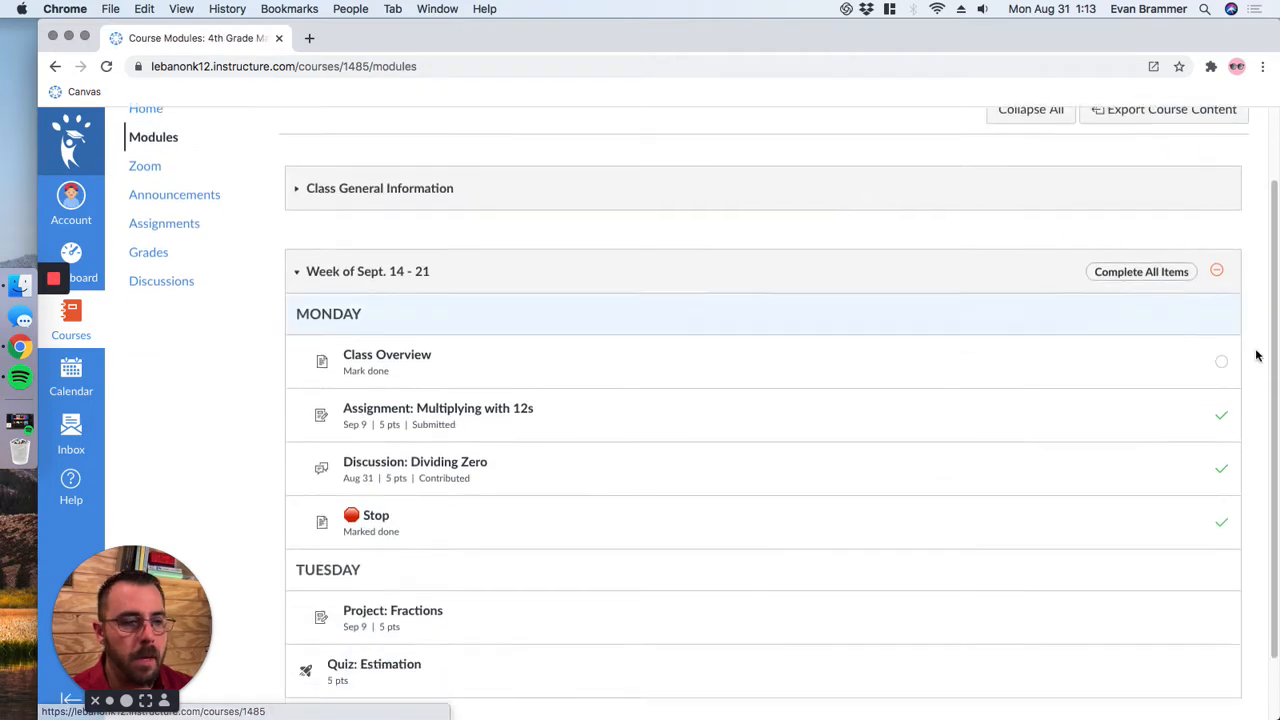
{"action": "scroll", "scroll_direction": "down", "scroll_amount": 3}
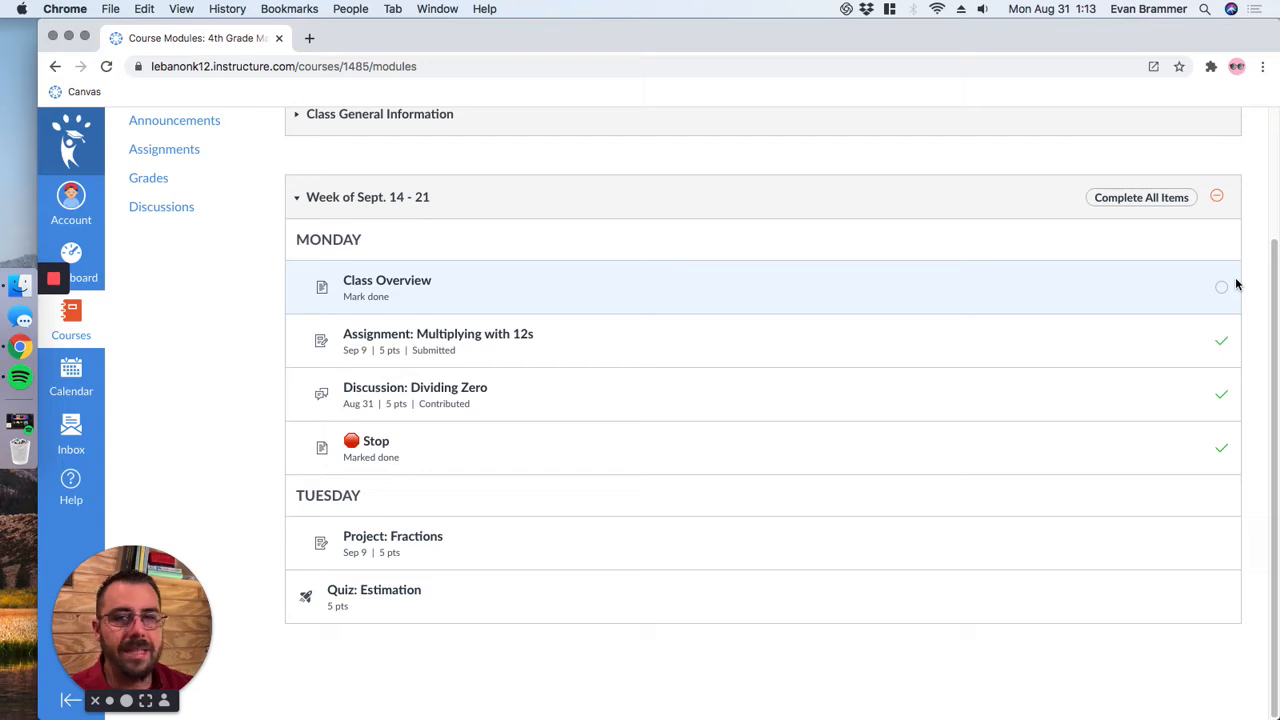
{"action": "mouse_move", "coordinate": [1218, 288]}
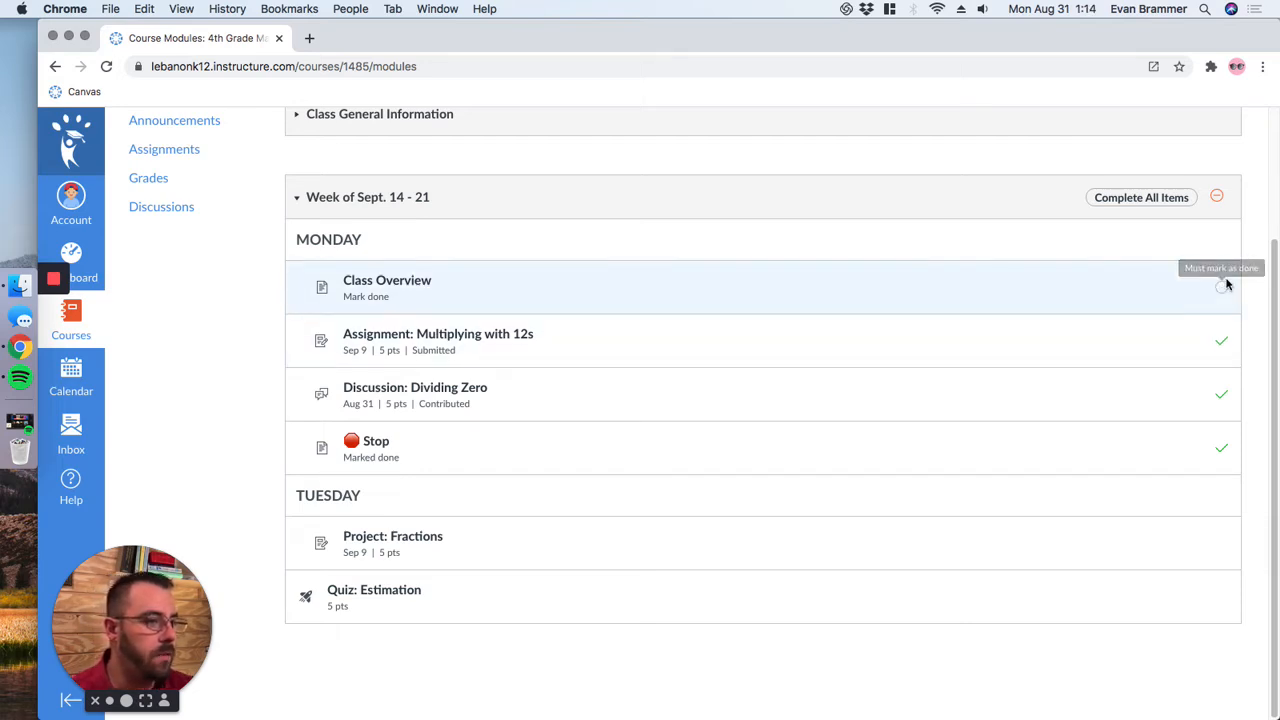
{"action": "mouse_move", "coordinate": [1223, 294]}
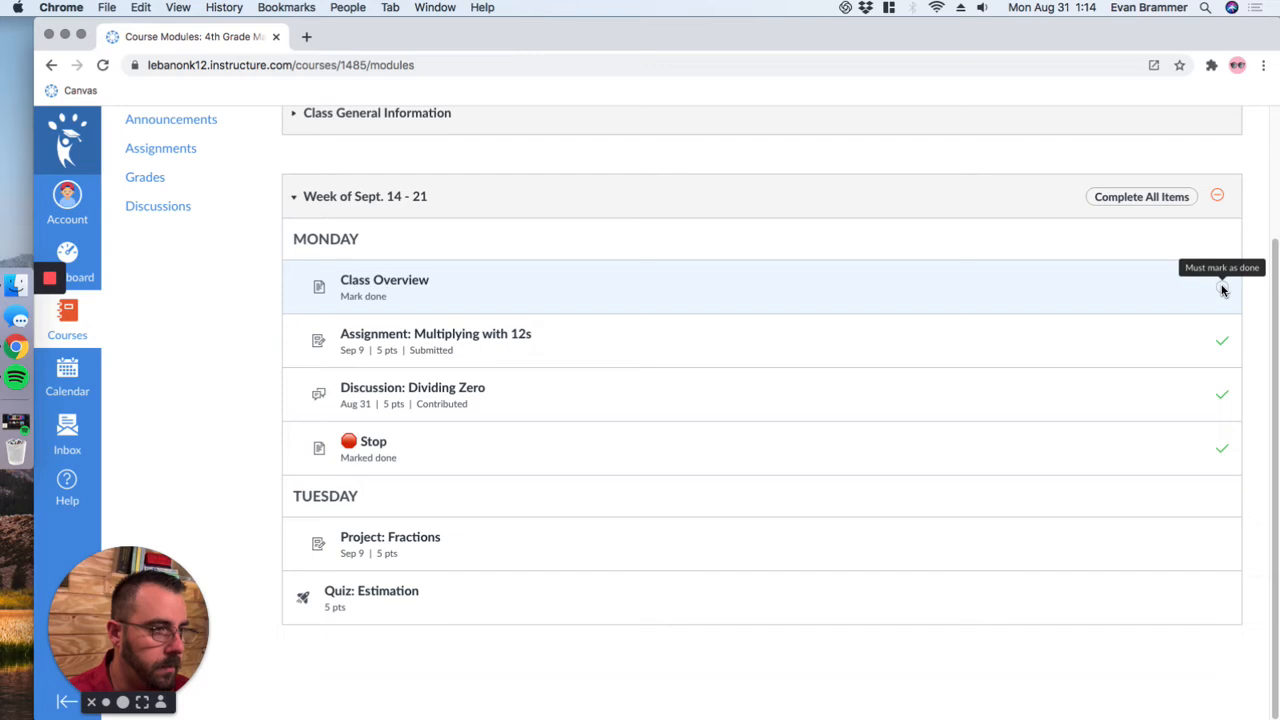
Step: Reopen Class Overview, scroll through its content, and mark it as done
{"action": "left_click", "coordinate": [387, 280]}
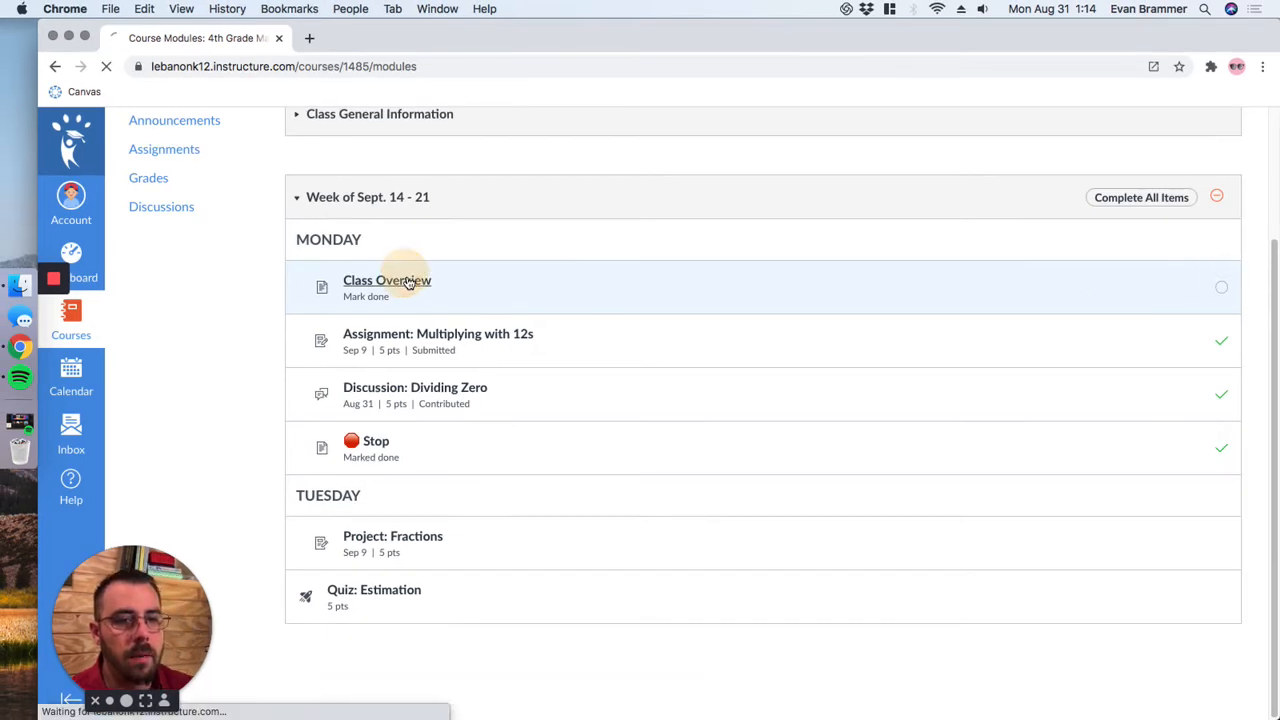
{"action": "left_click", "coordinate": [387, 280]}
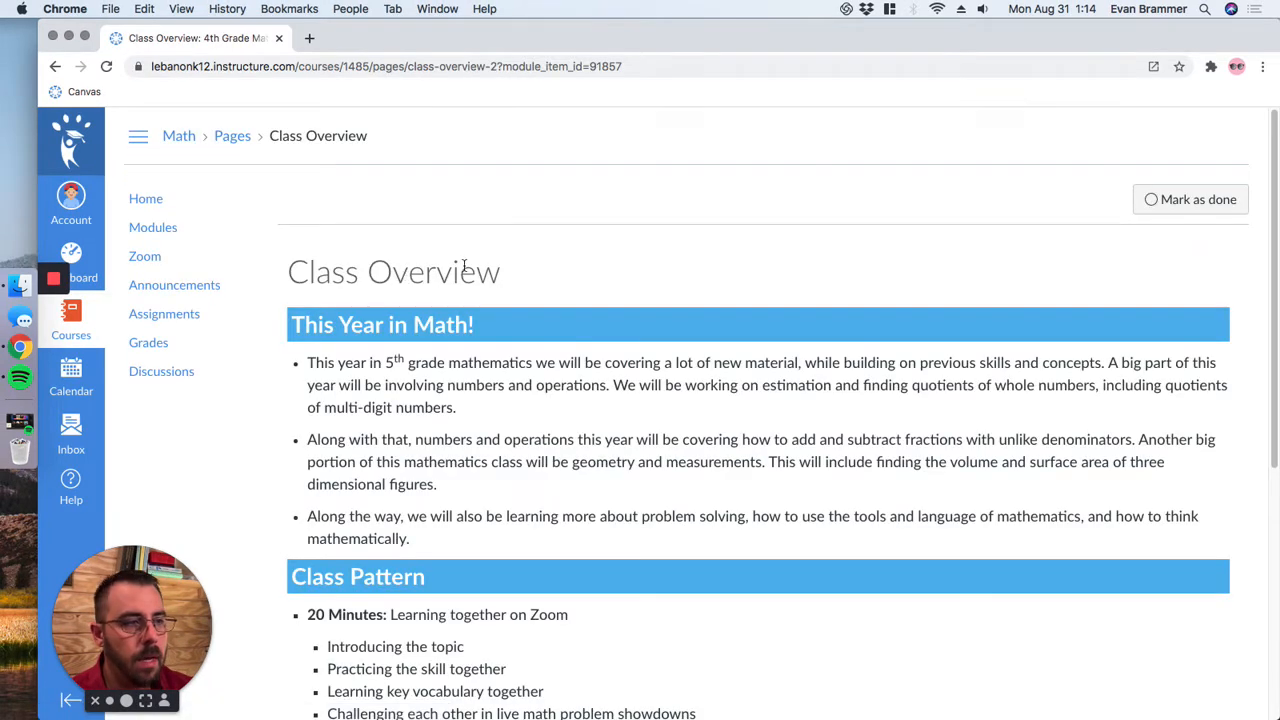
{"action": "mouse_move", "coordinate": [1096, 188]}
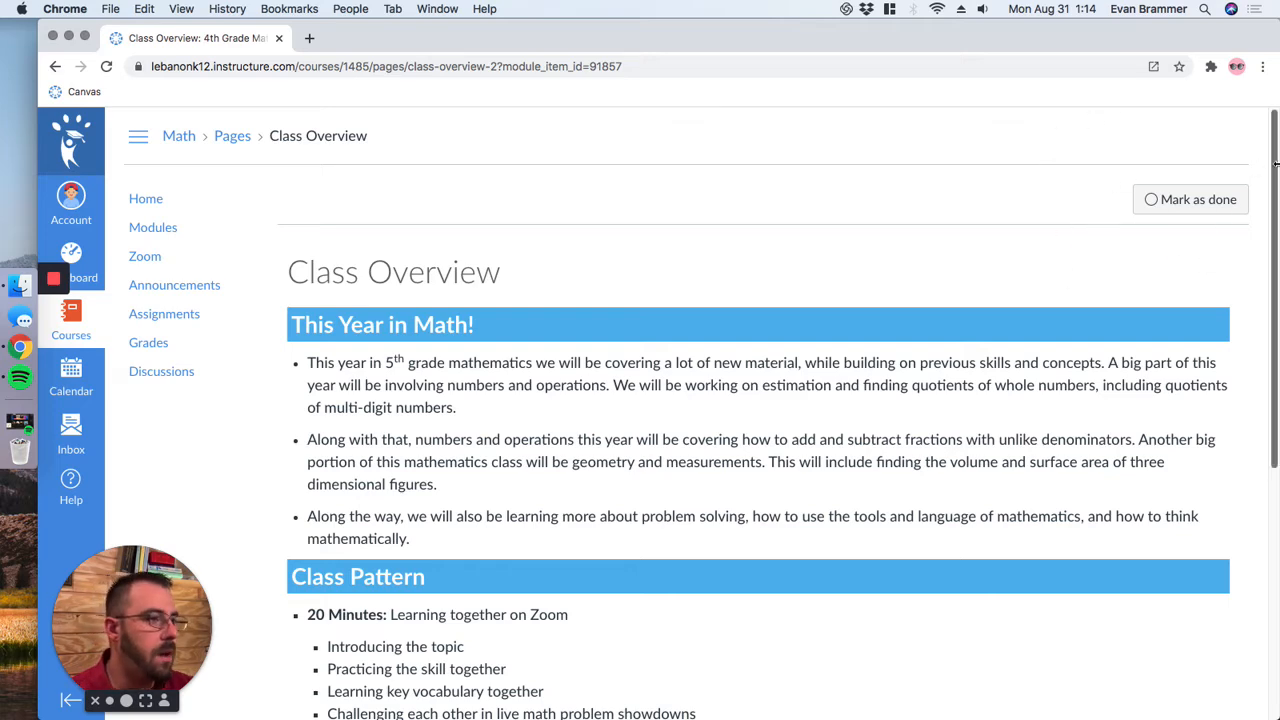
{"action": "scroll", "scroll_direction": "down", "scroll_amount": 3}
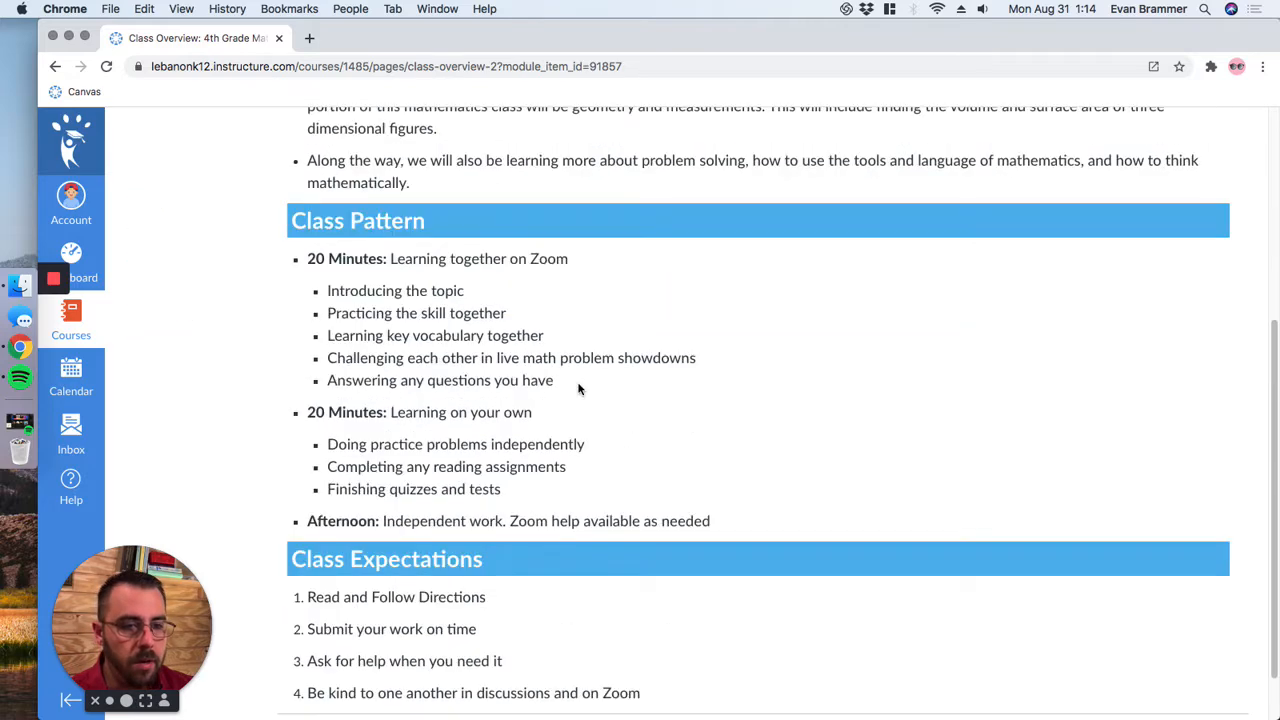
{"action": "scroll", "scroll_direction": "down", "scroll_amount": 3}
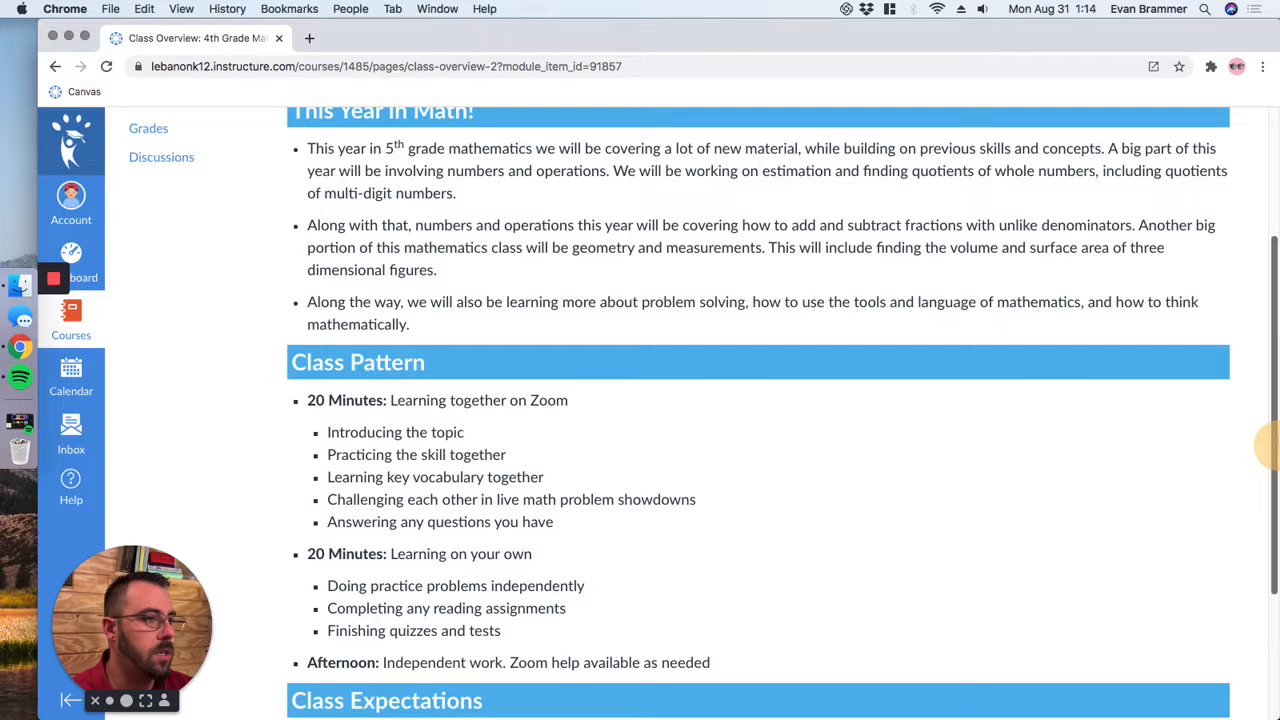
{"action": "scroll", "scroll_direction": "up", "scroll_amount": 3}
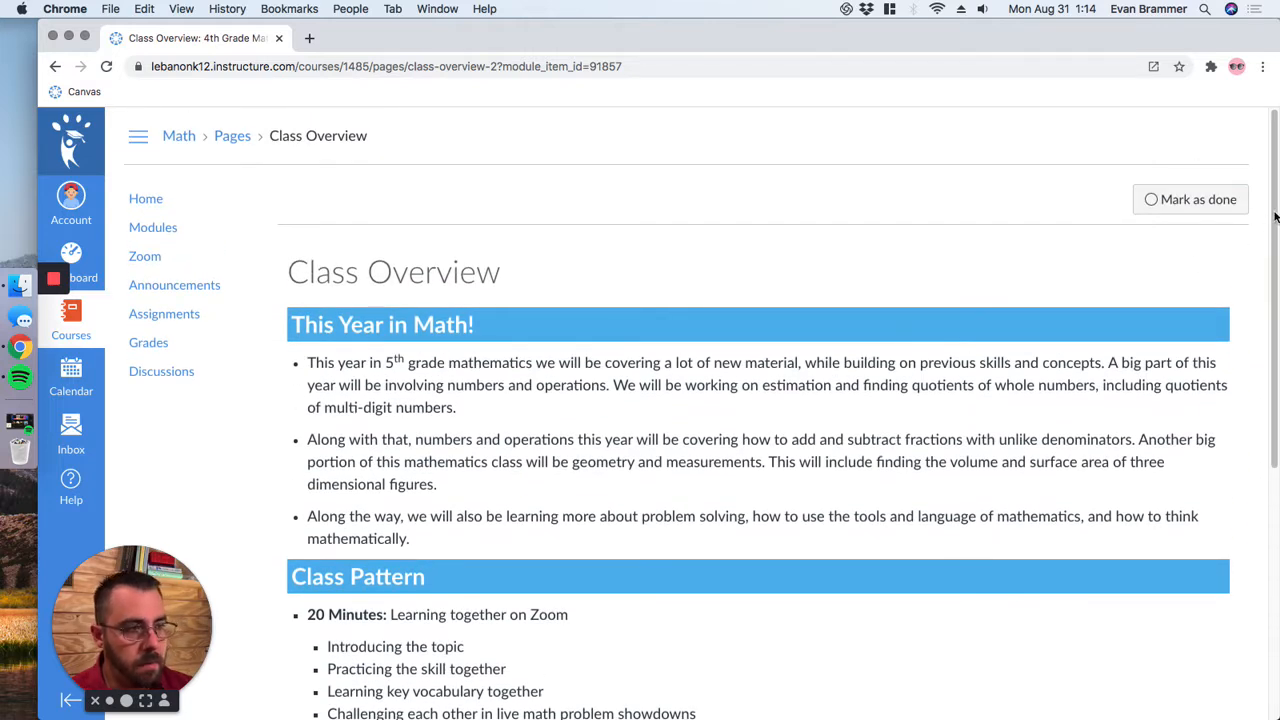
{"action": "left_click", "coordinate": [1191, 199]}
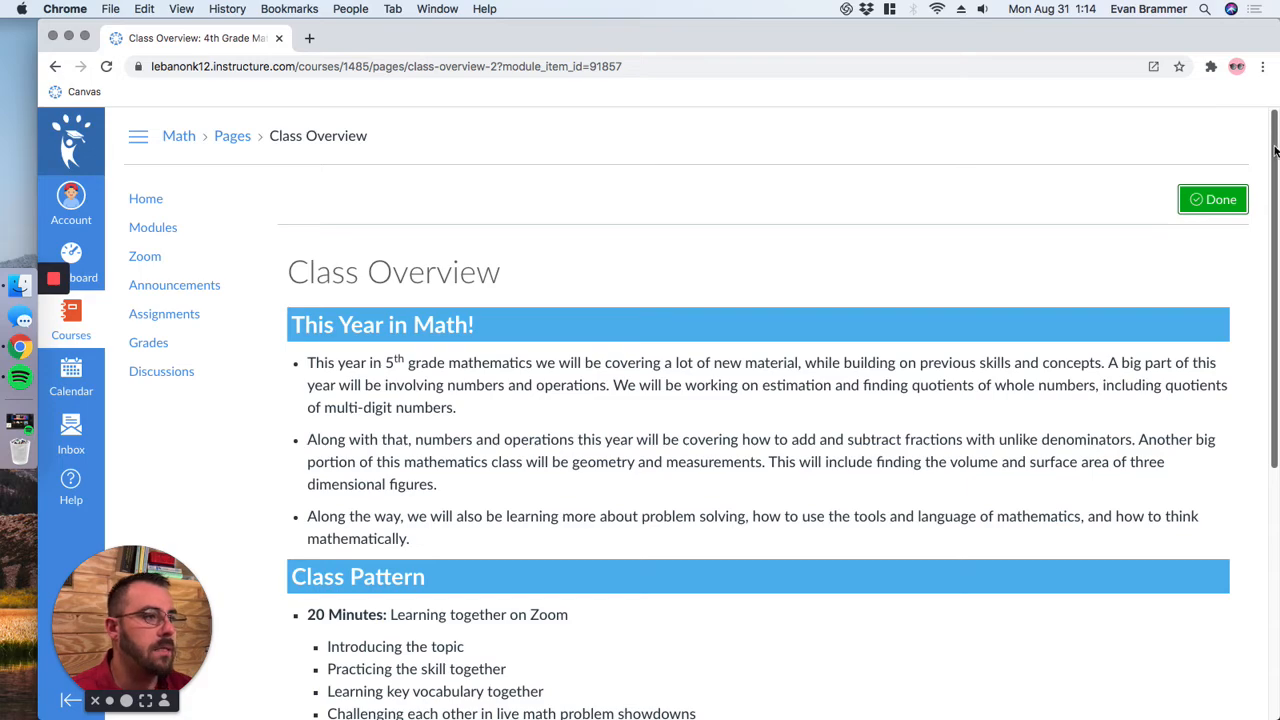
{"action": "mouse_move", "coordinate": [833, 52]}
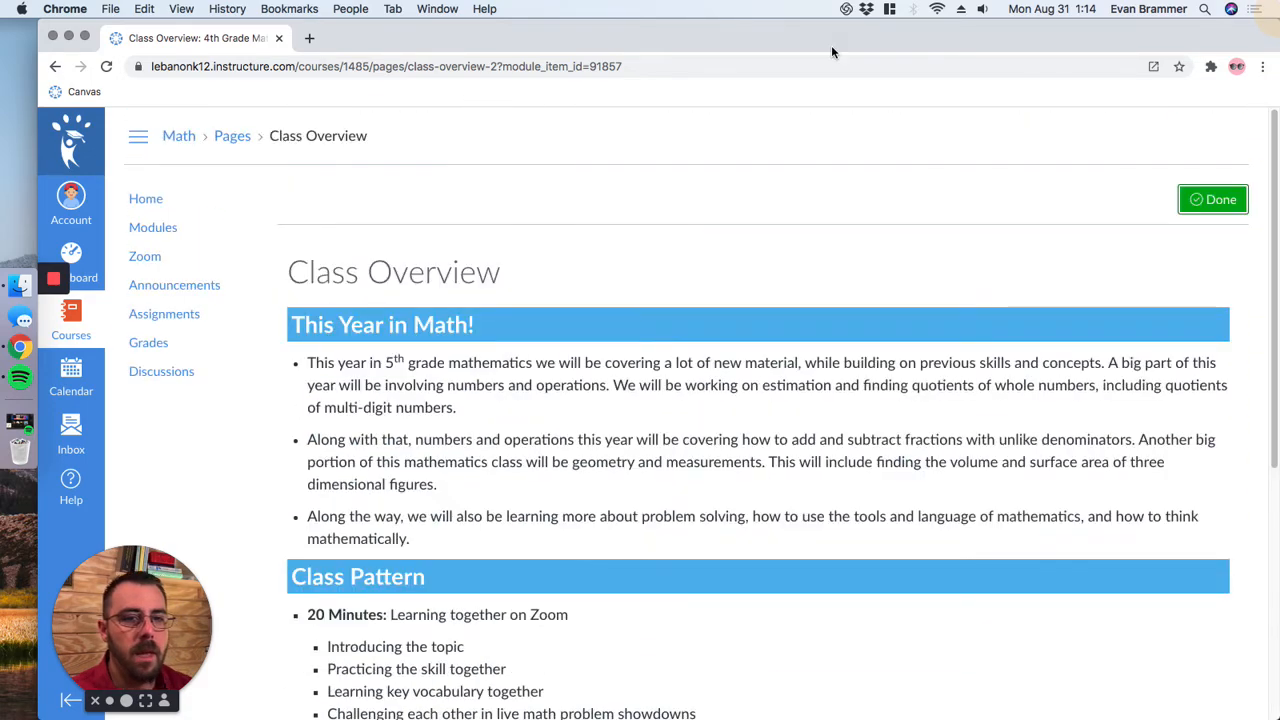
Step: Return to Modules to see green checks on every Monday item
{"action": "left_click", "coordinate": [153, 227]}
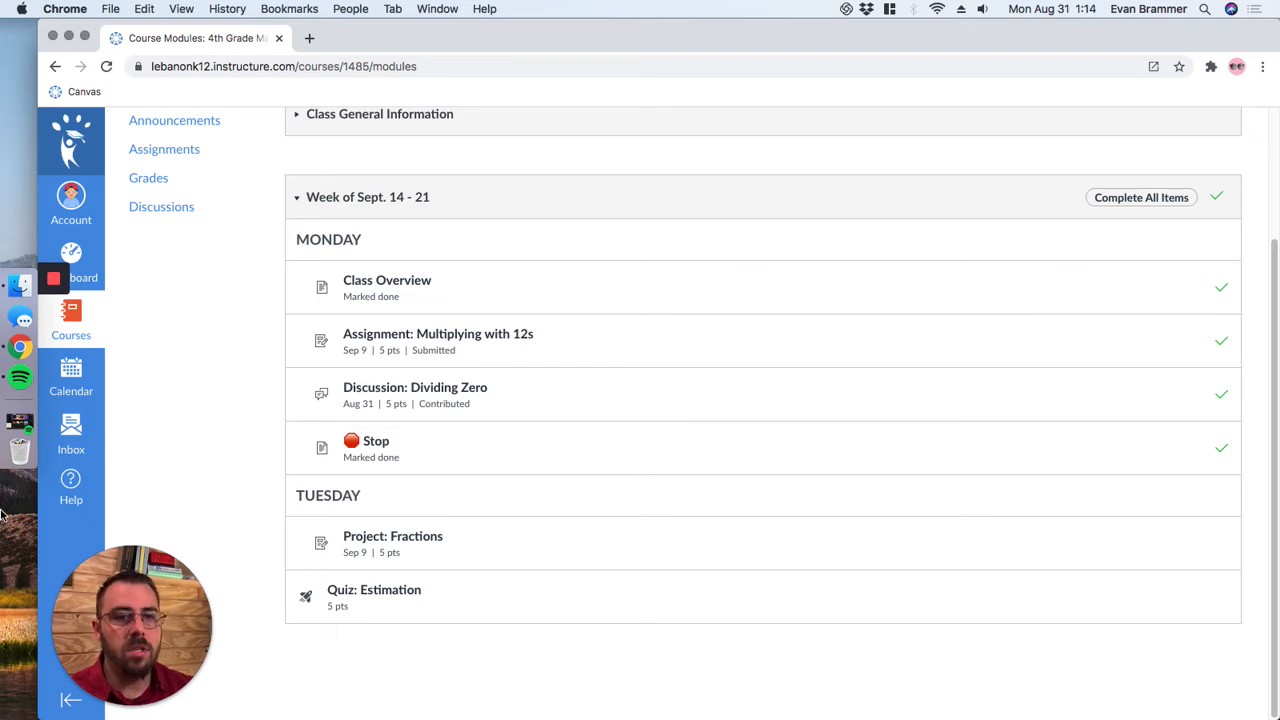
{"action": "mouse_move", "coordinate": [31, 473]}
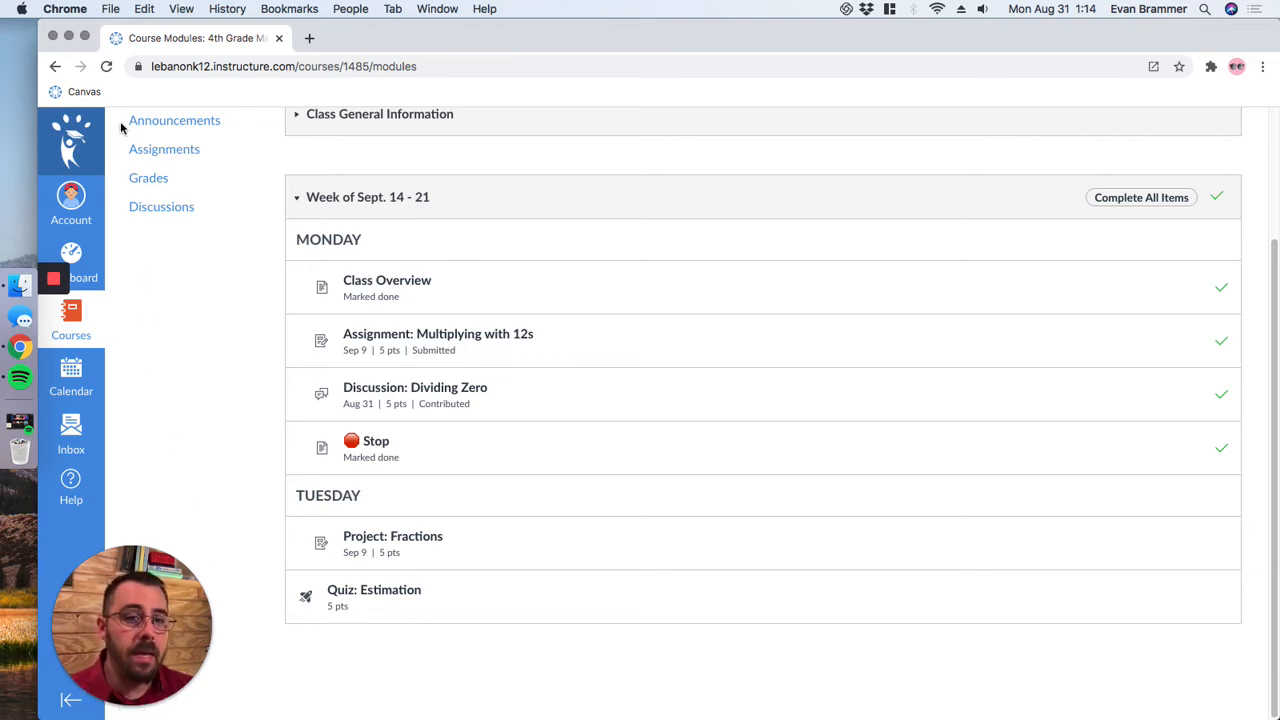
Step: Open Class Overview and advance to the Multiplying with 12s assignment
{"action": "left_click", "coordinate": [387, 280]}
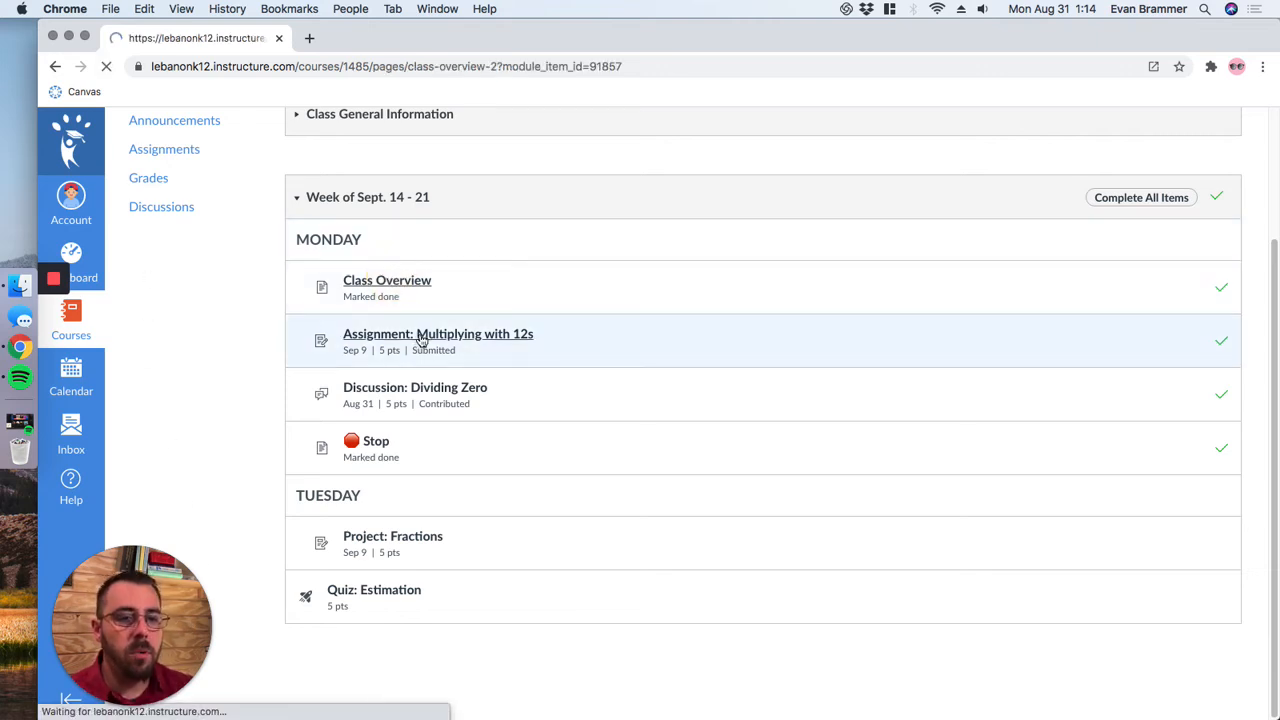
{"action": "left_click", "coordinate": [387, 280]}
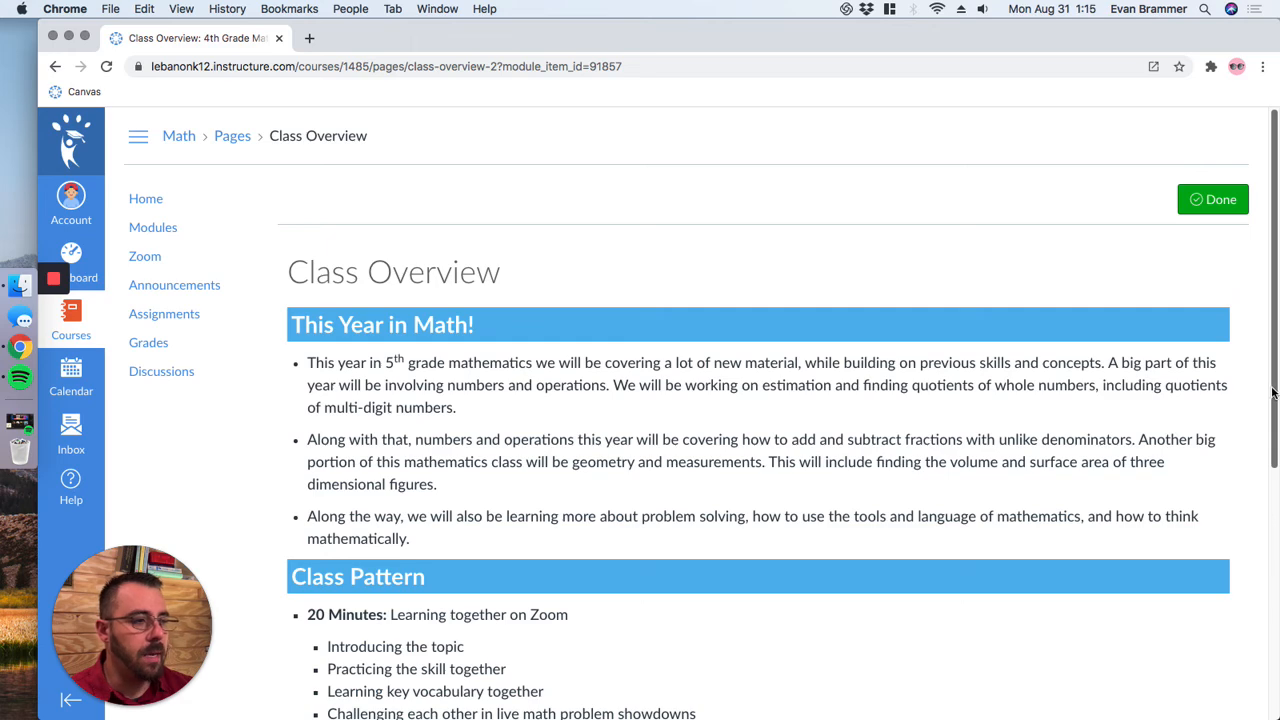
{"action": "scroll", "scroll_direction": "down", "scroll_amount": 3}
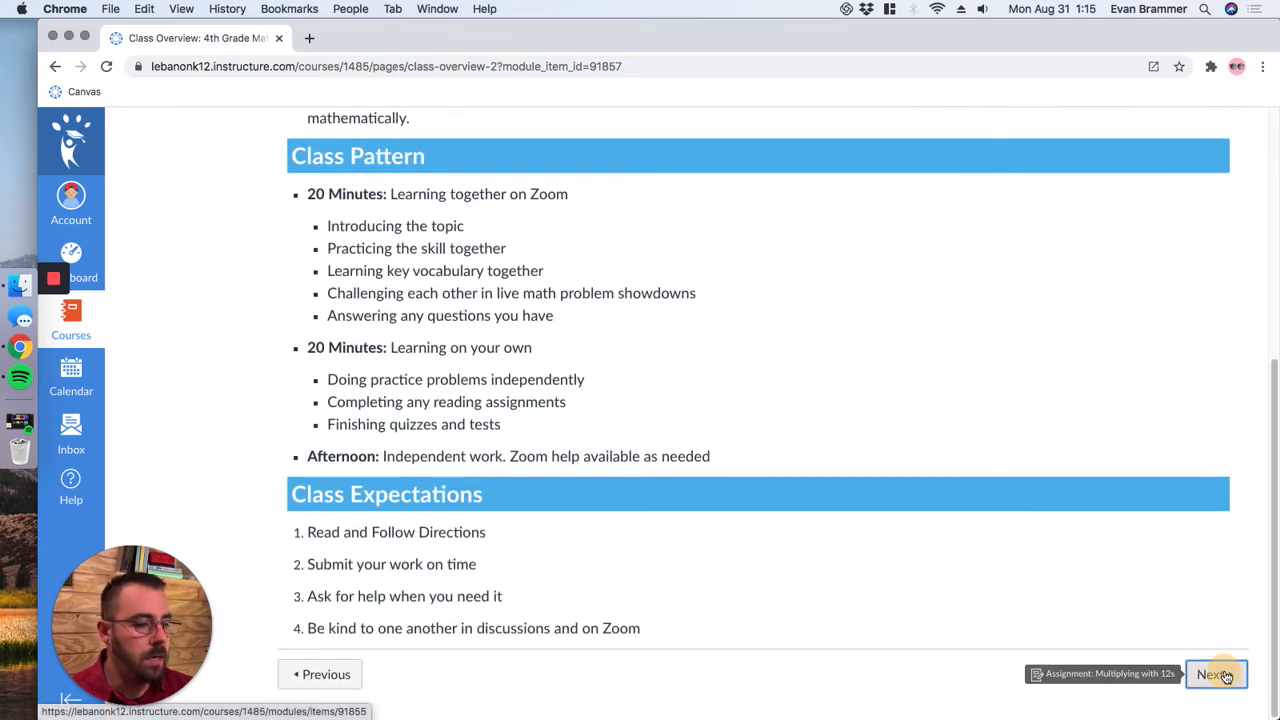
{"action": "left_click", "coordinate": [1215, 675]}
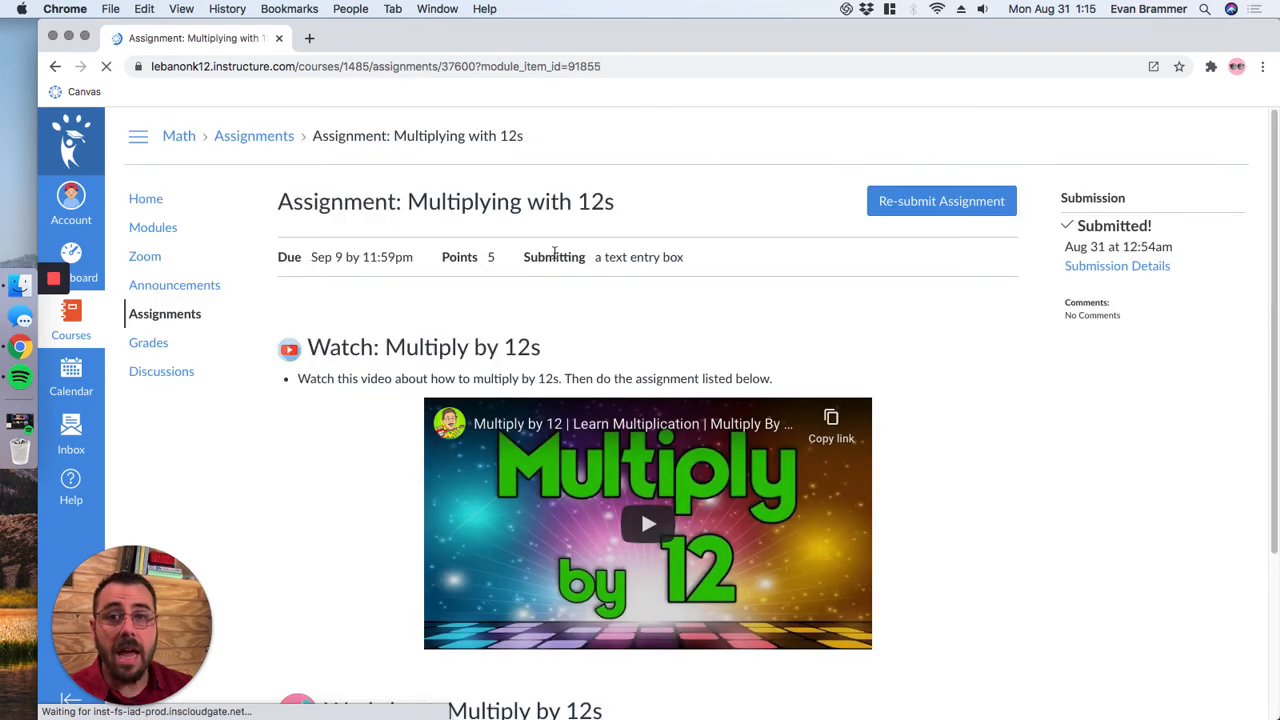
Step: Step through the Dividing Zero discussion to the Stop page
{"action": "scroll", "scroll_direction": "down", "scroll_amount": 3}
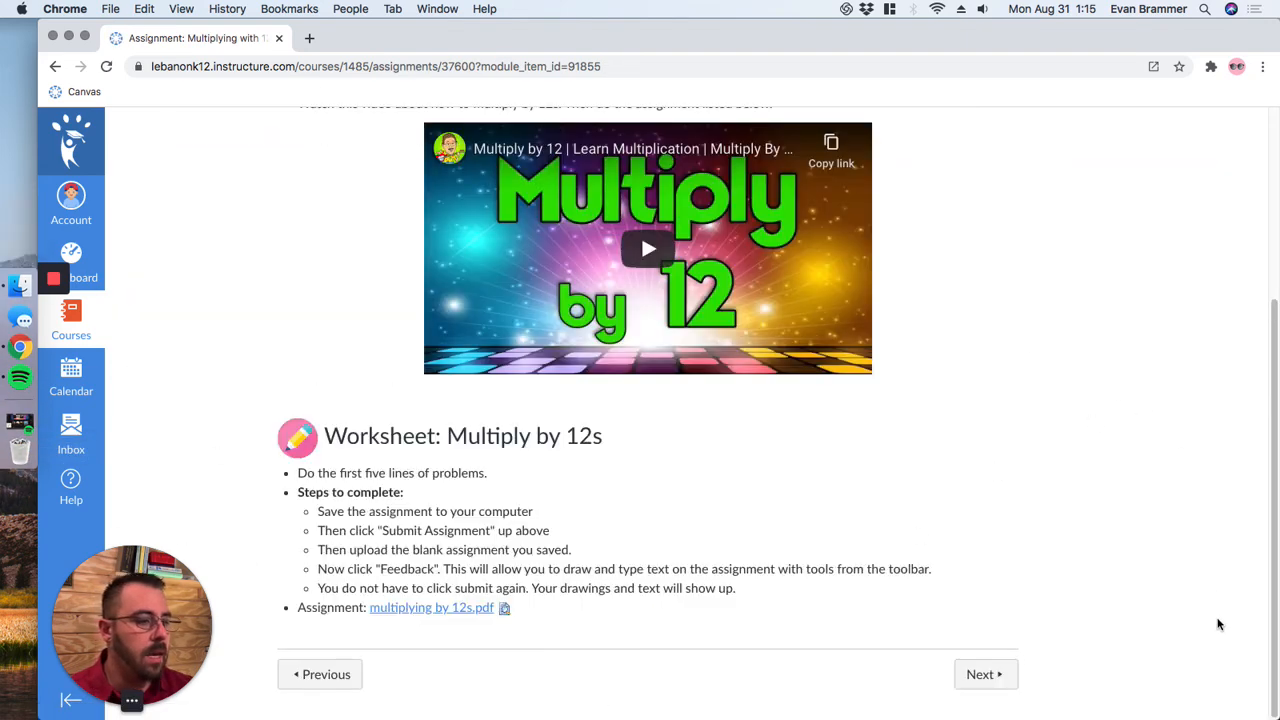
{"action": "left_click", "coordinate": [986, 674]}
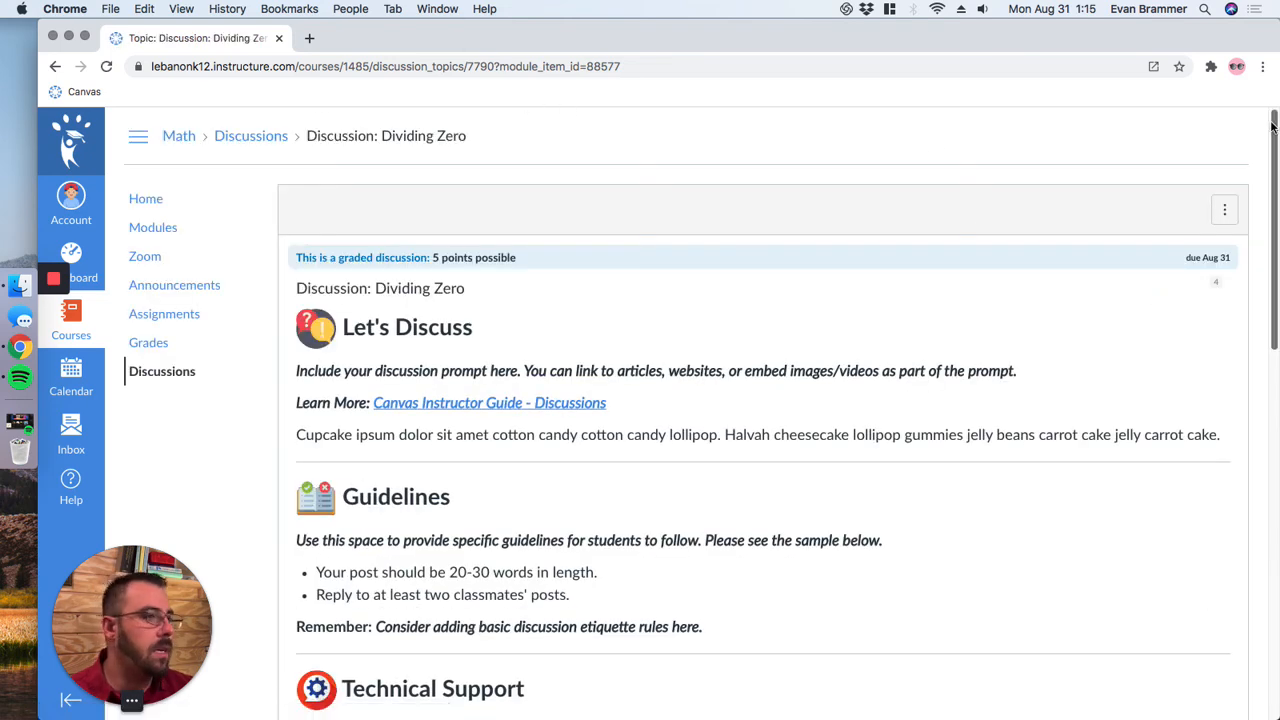
{"action": "scroll", "scroll_direction": "down", "scroll_amount": 3}
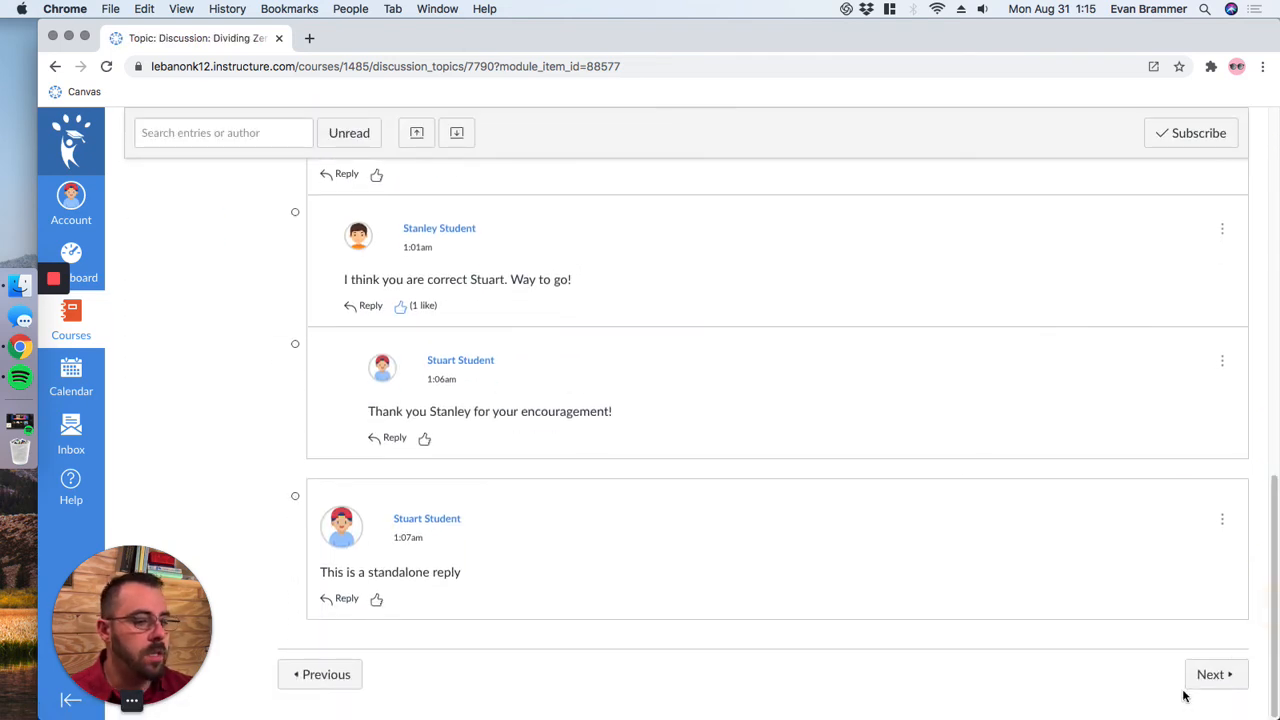
{"action": "left_click", "coordinate": [1216, 673]}
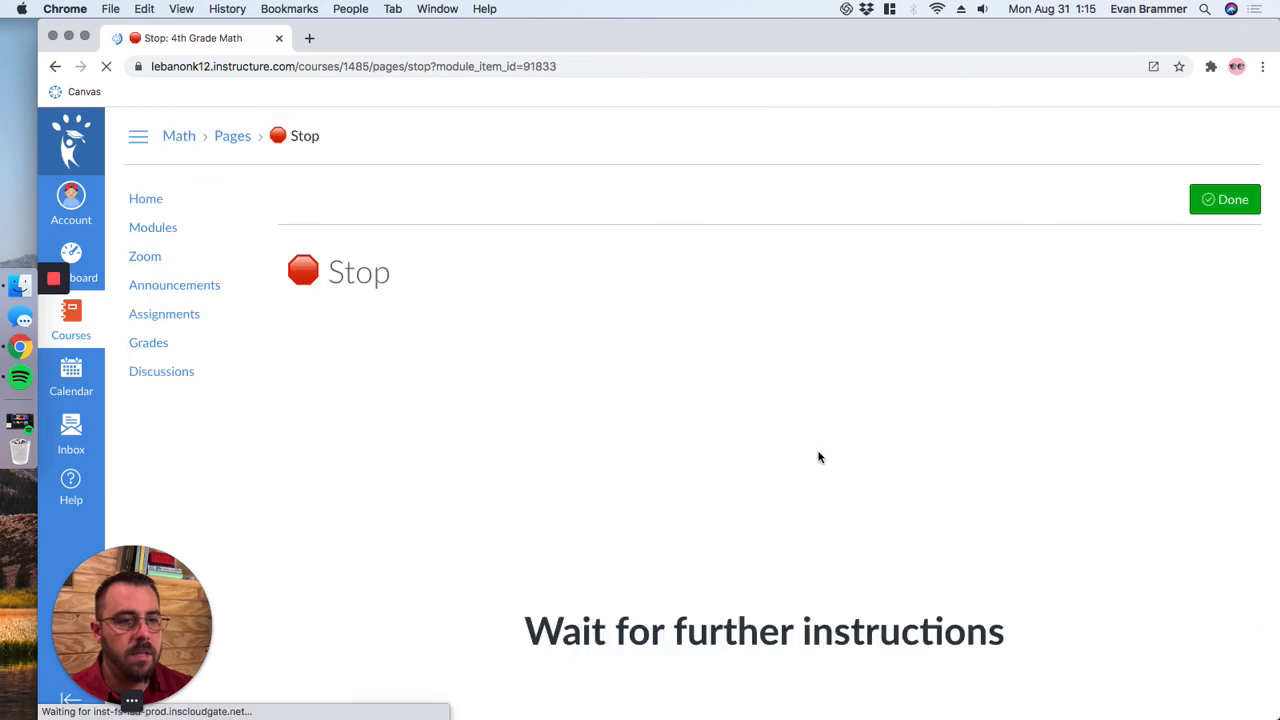